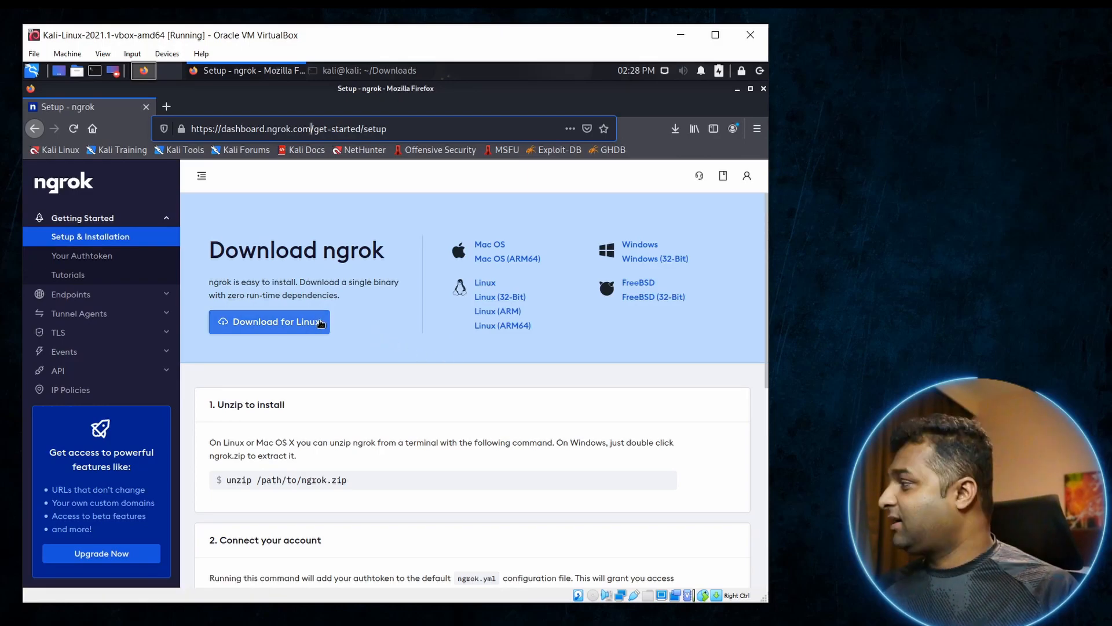
mouse_move(764, 224)
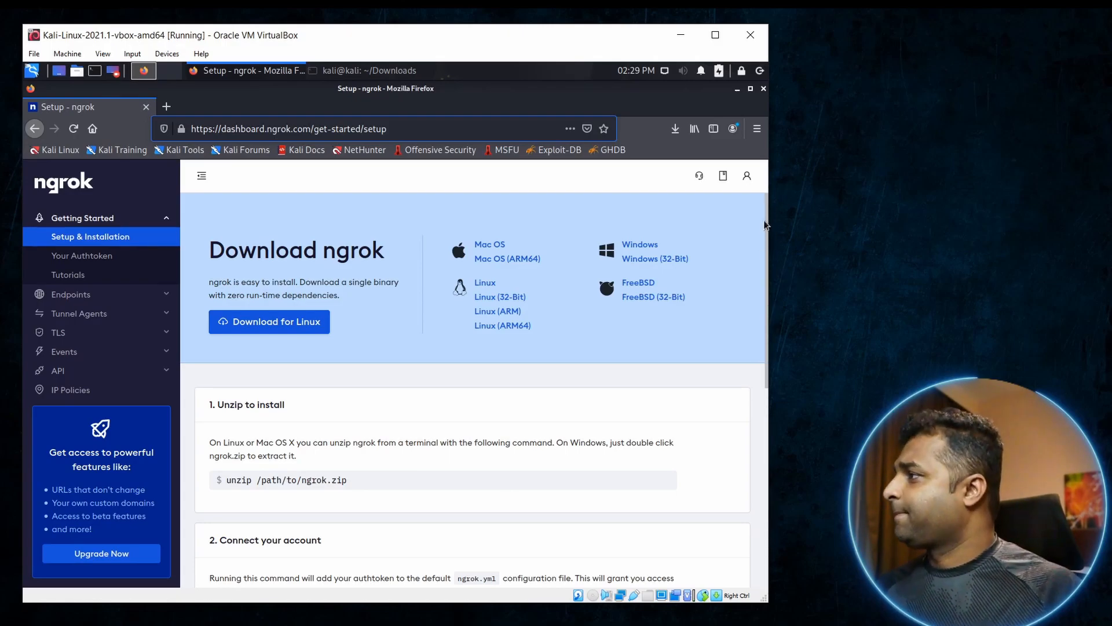
Switch to Firefox and load the local cafe page at 127.0.0.1/cafe.
click(341, 70)
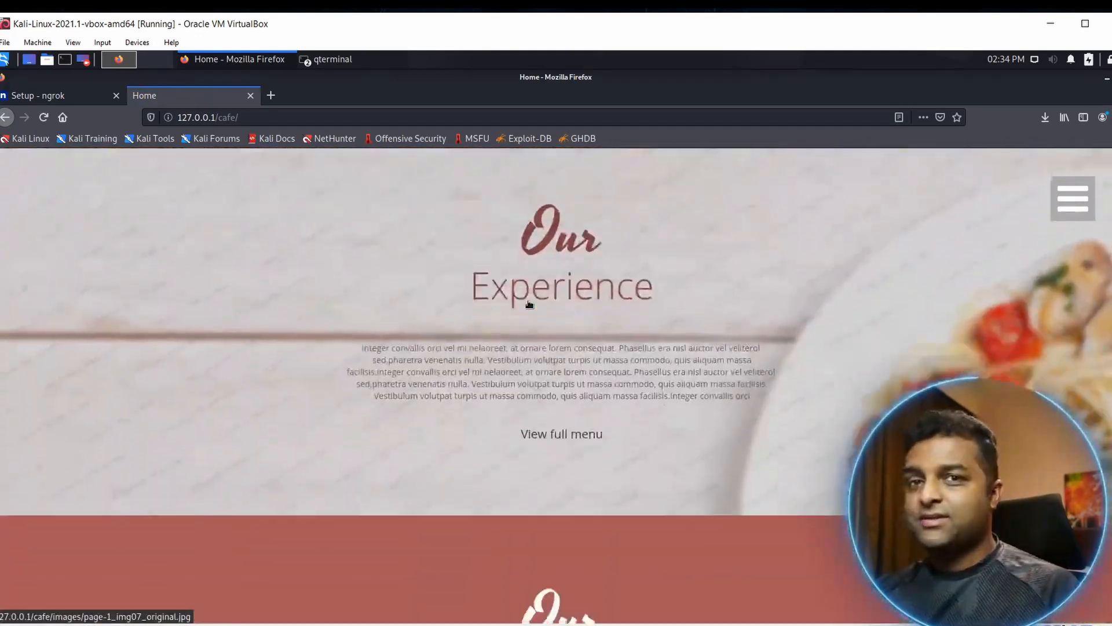
click(326, 59)
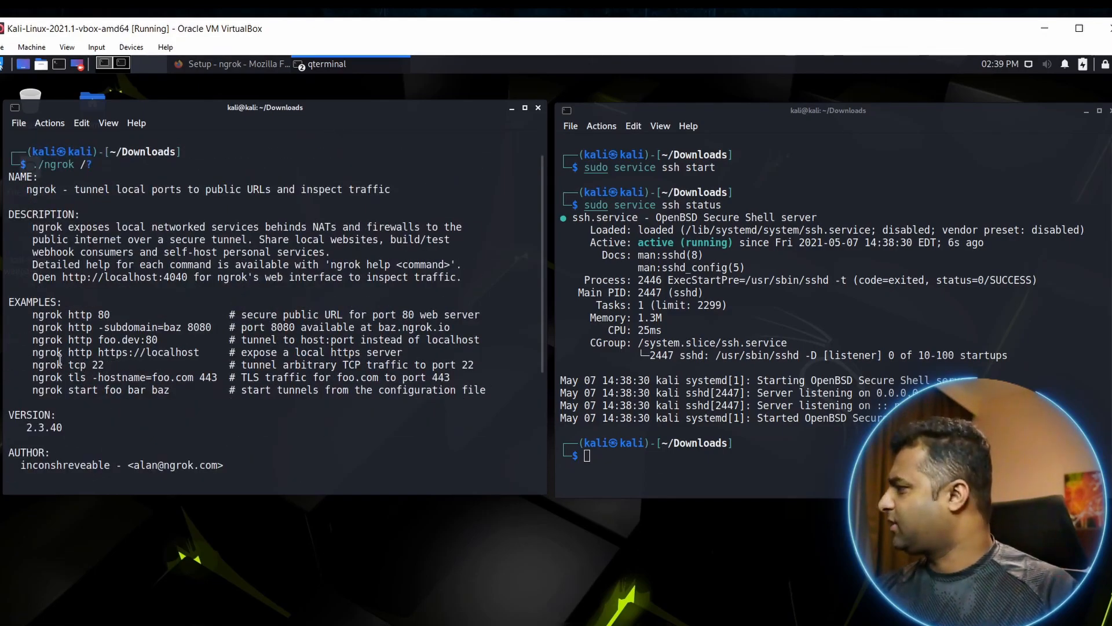
Run ./ngrok without arguments to list its usage examples, including TCP port 22.
key(Return)
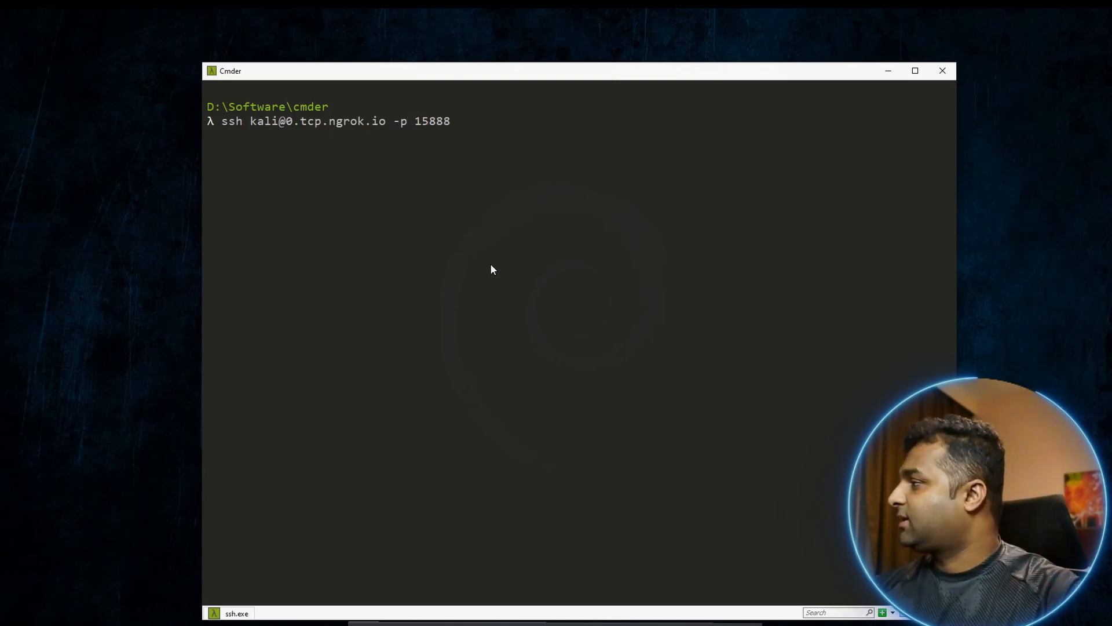
text(yes/no)? yes)
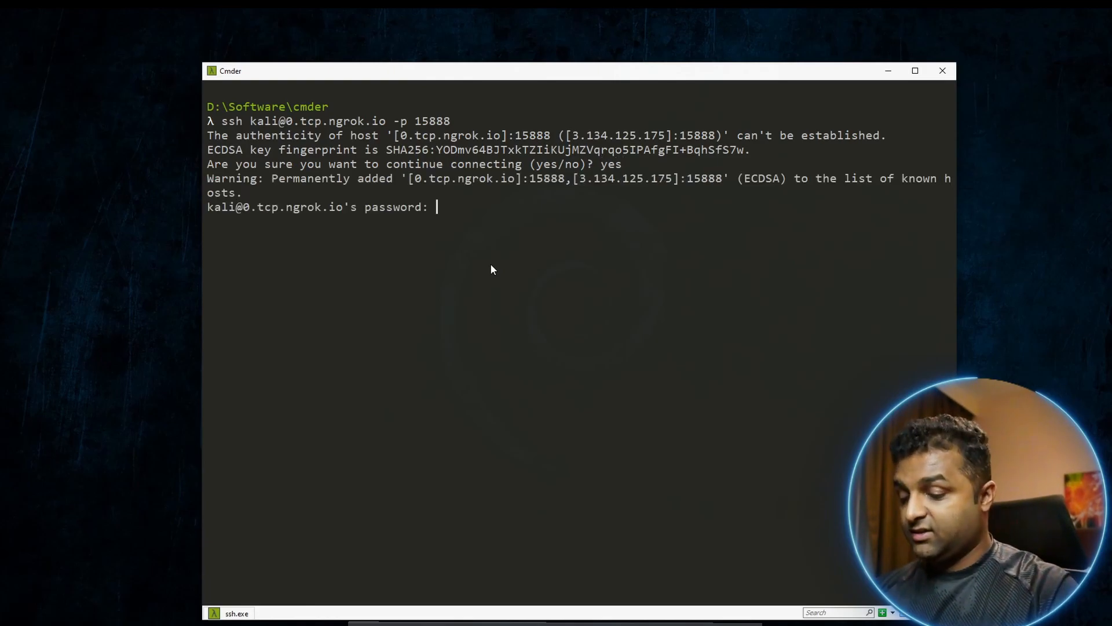